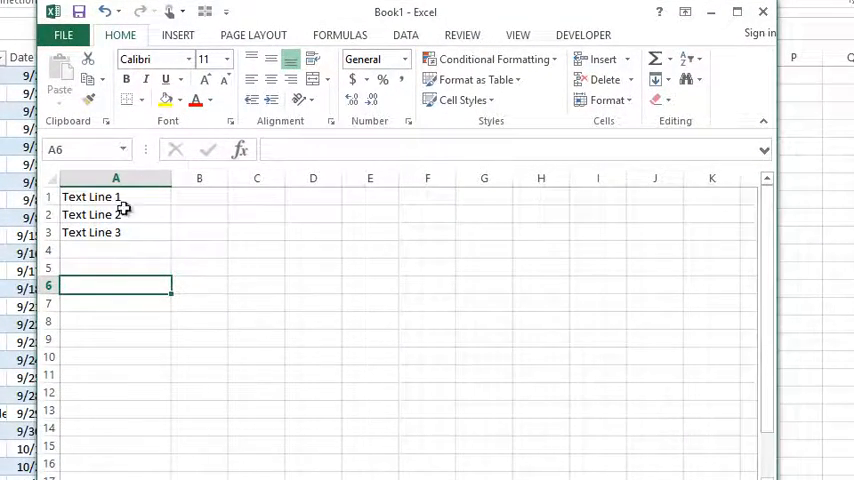
{"action": "mouse_move", "coordinate": [150, 300]}
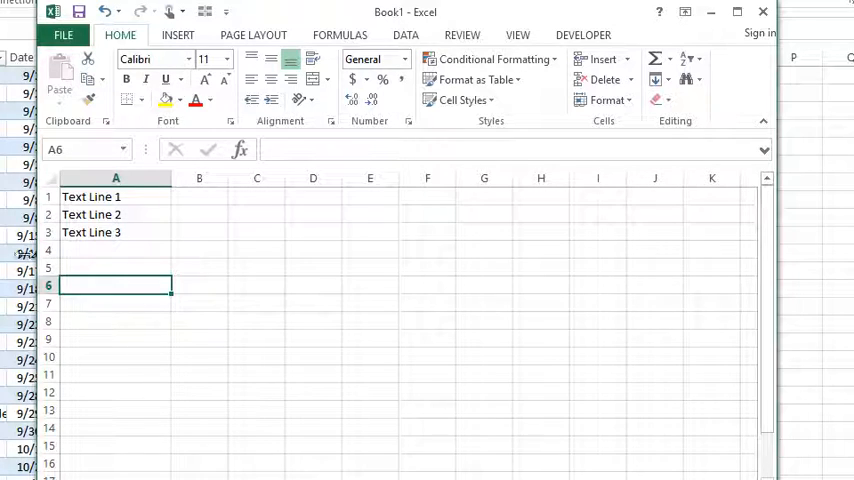
{"action": "mouse_move", "coordinate": [144, 338]}
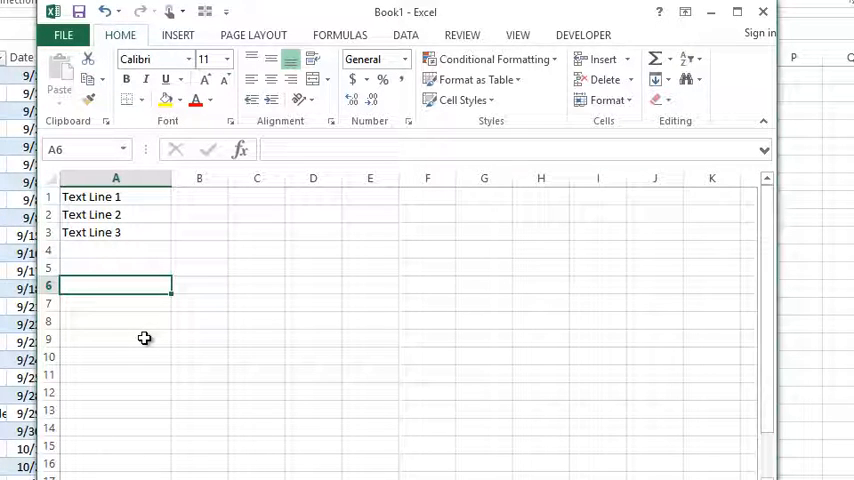
- Begin a formula in cell A6 with an equals sign
{"action": "type", "text": "="}
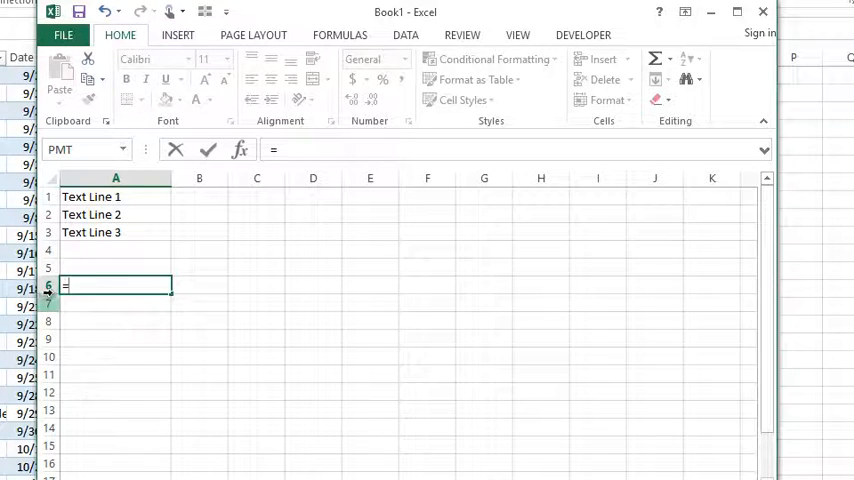
- Build the formula =A1&A2 by referencing A1 and A2 joined with an ampersand
{"action": "left_click", "coordinate": [116, 196]}
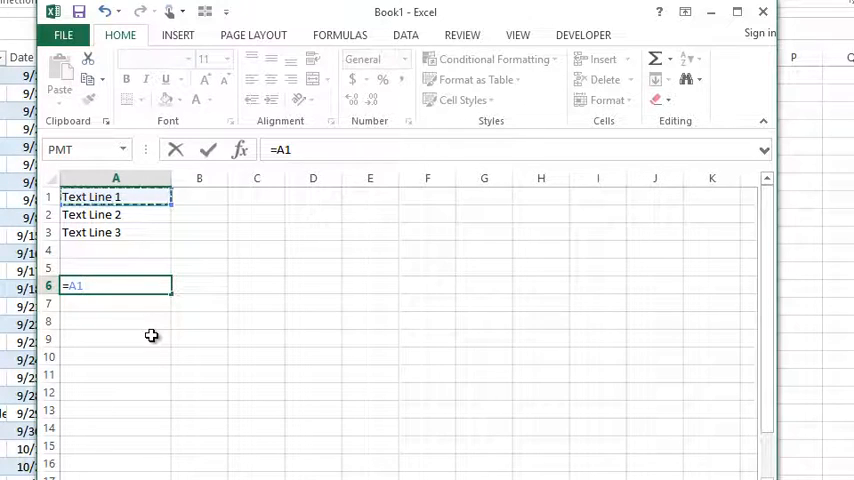
{"action": "type", "text": "&"}
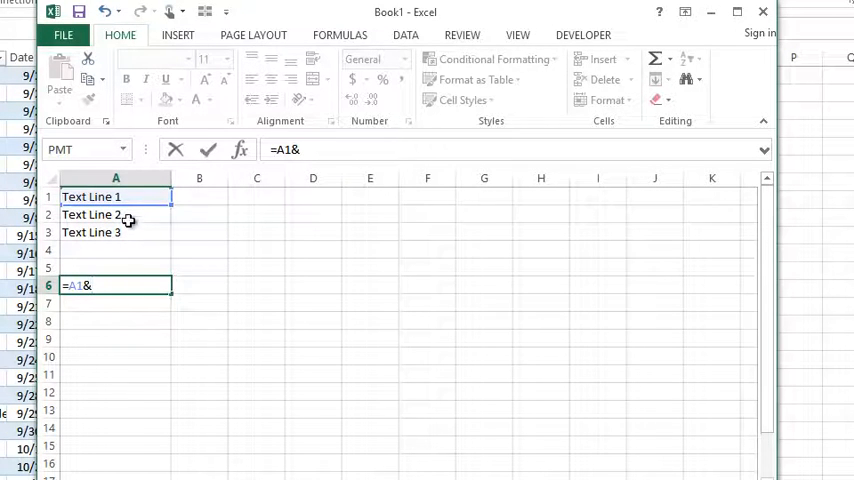
{"action": "left_click", "coordinate": [116, 214]}
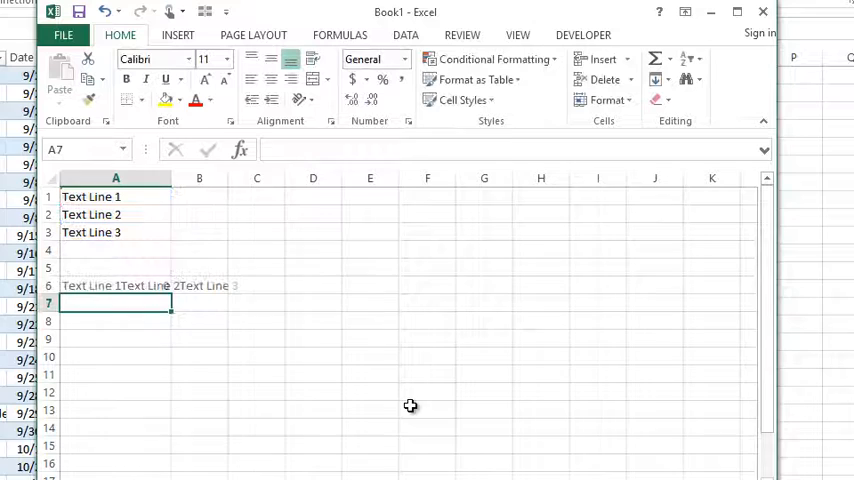
{"action": "left_click", "coordinate": [116, 284]}
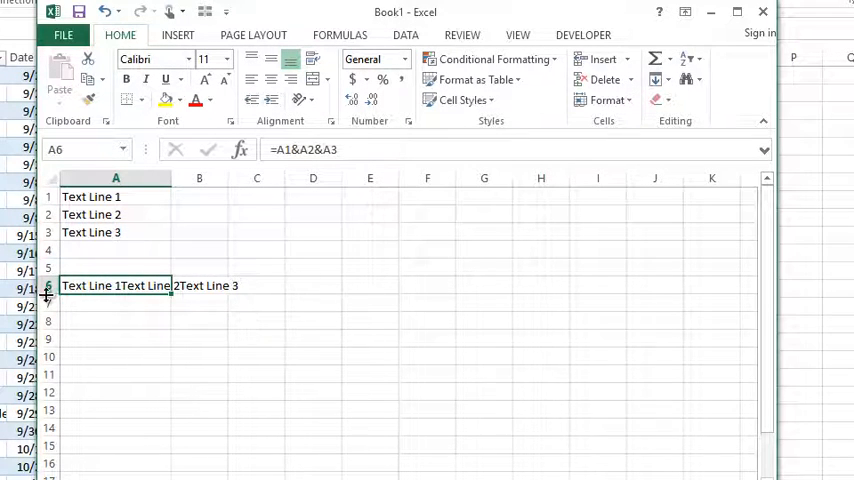
{"action": "mouse_move", "coordinate": [192, 320]}
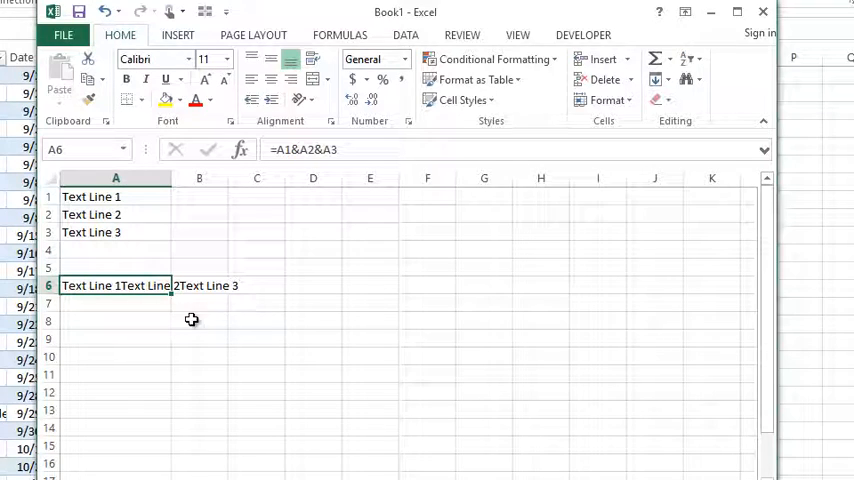
{"action": "mouse_move", "coordinate": [140, 324]}
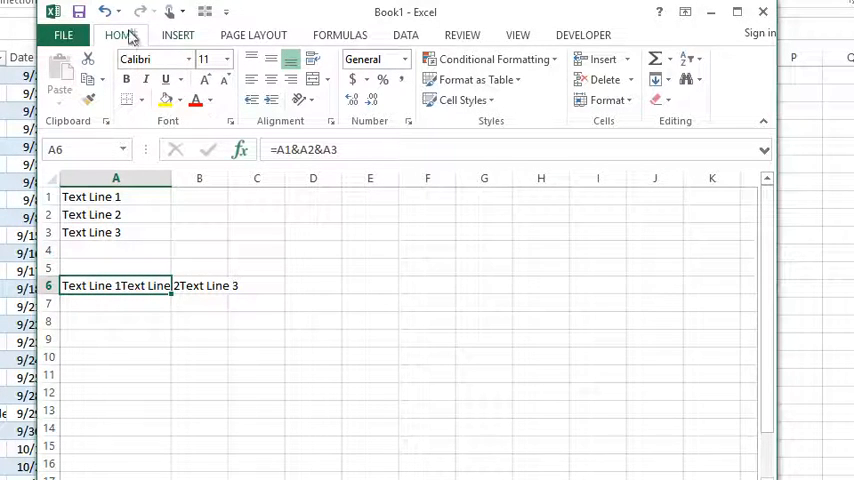
{"action": "mouse_move", "coordinate": [188, 78]}
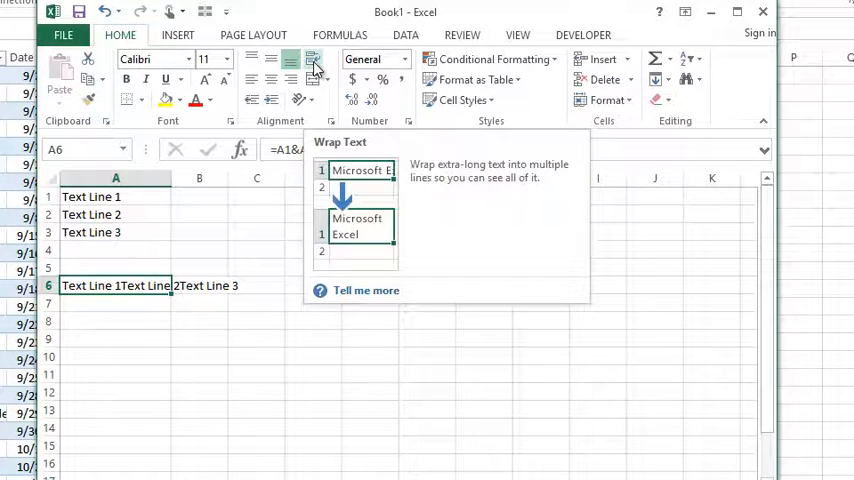
- Apply Wrap Text to A6 and resize column A to check the wrapping
{"action": "left_click", "coordinate": [312, 60]}
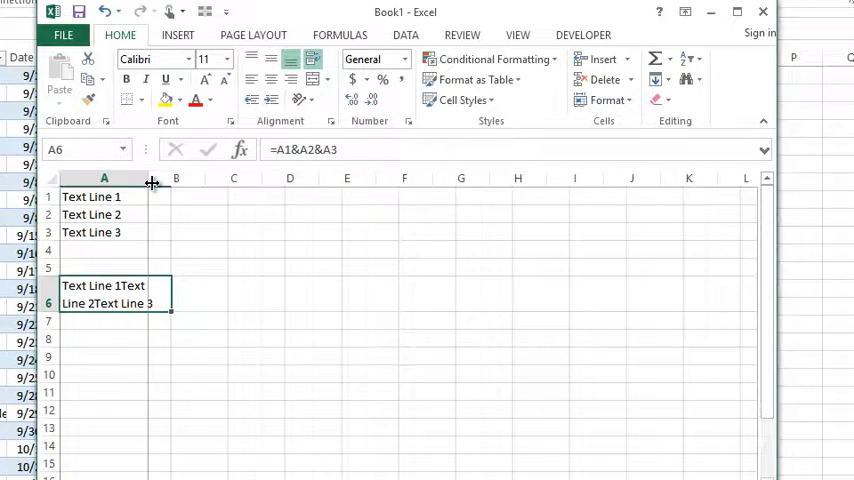
{"action": "left_click_drag", "start_coordinate": [148, 178], "coordinate": [134, 178]}
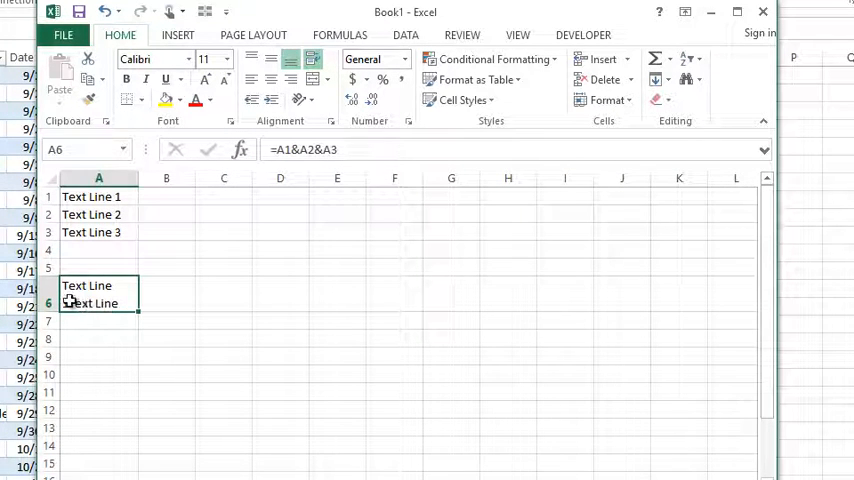
{"action": "left_click_drag", "start_coordinate": [140, 178], "coordinate": [164, 178]}
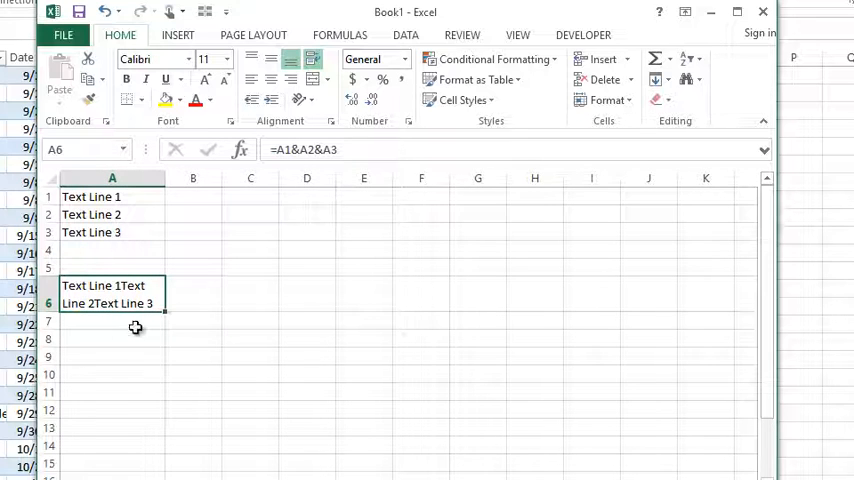
{"action": "mouse_move", "coordinate": [90, 234]}
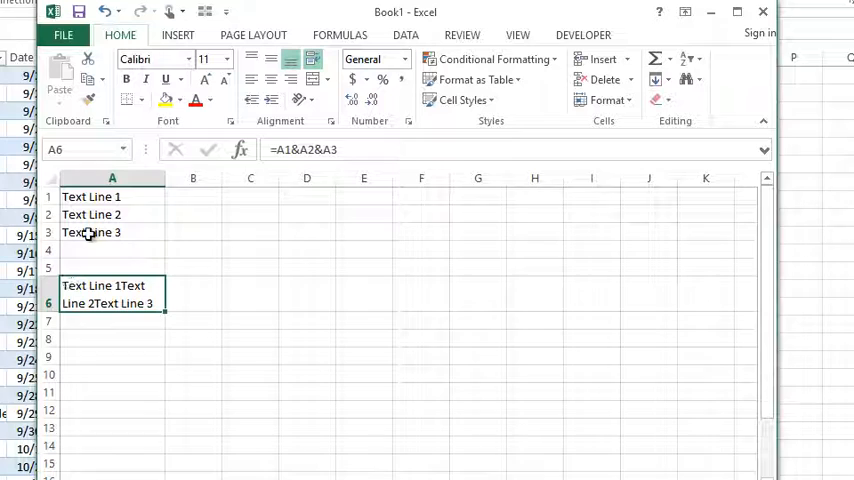
{"action": "mouse_move", "coordinate": [136, 284]}
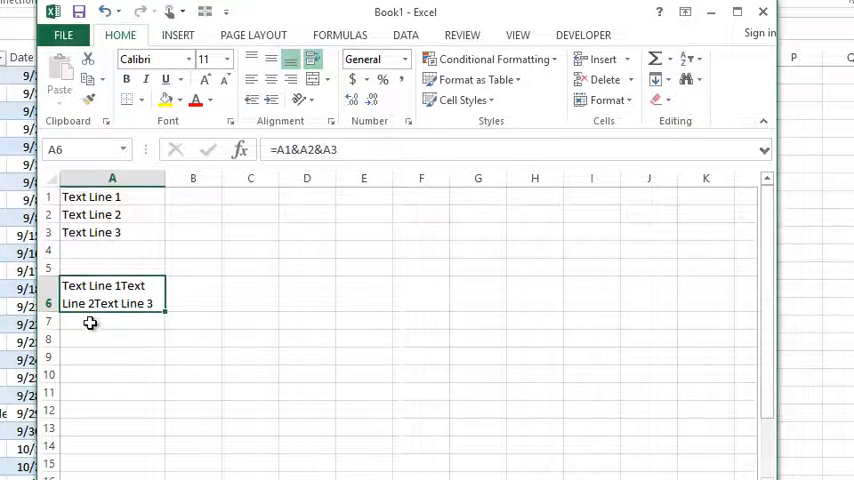
{"action": "mouse_move", "coordinate": [108, 300]}
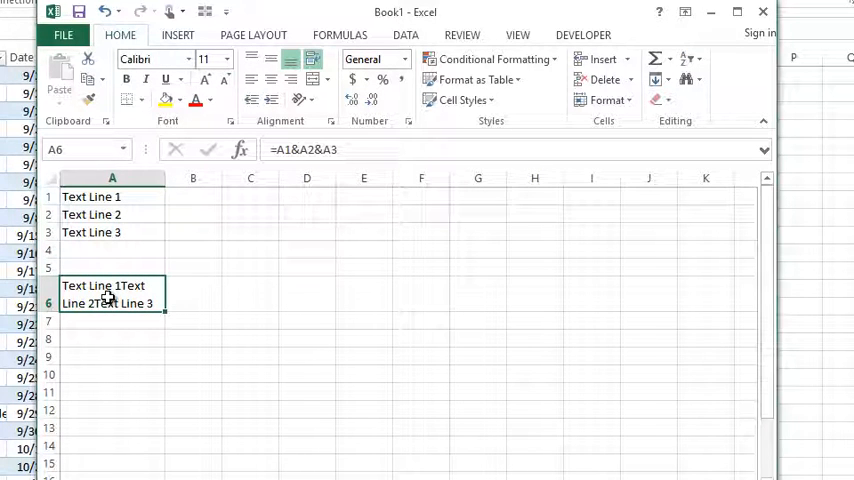
{"action": "mouse_move", "coordinate": [300, 148]}
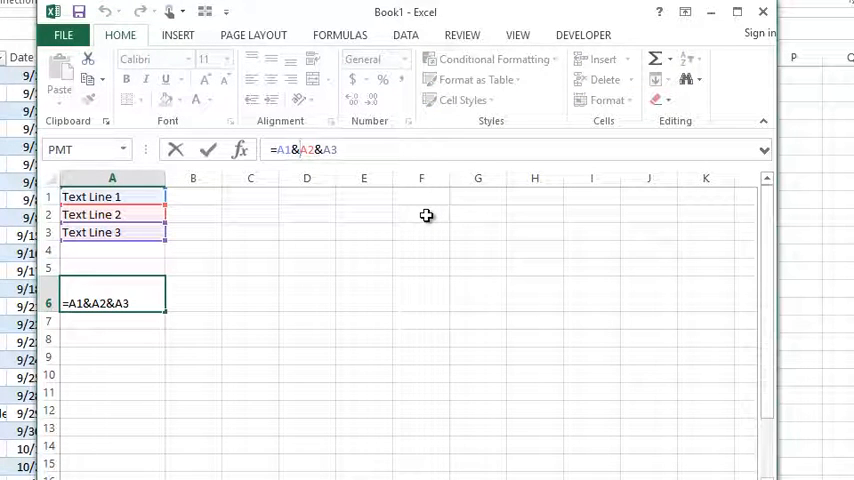
- Insert CHAR(10) after A1 in the formula so Text Line 1 gets its own line
{"action": "type", "text": "CHAR("}
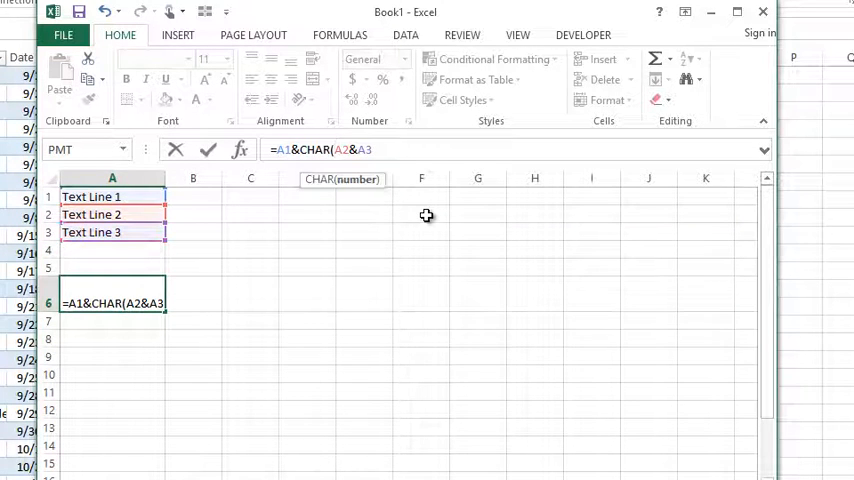
{"action": "type", "text": "10)"}
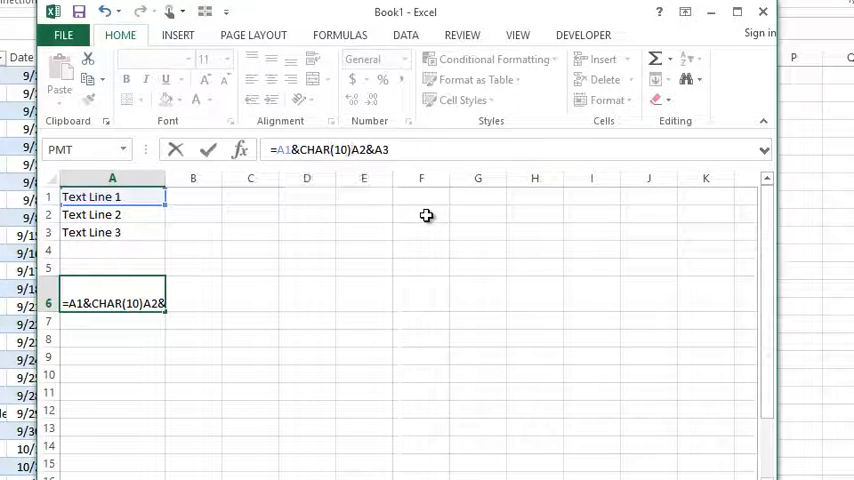
{"action": "left_click", "coordinate": [284, 148]}
{"action": "type", "text": "&"}
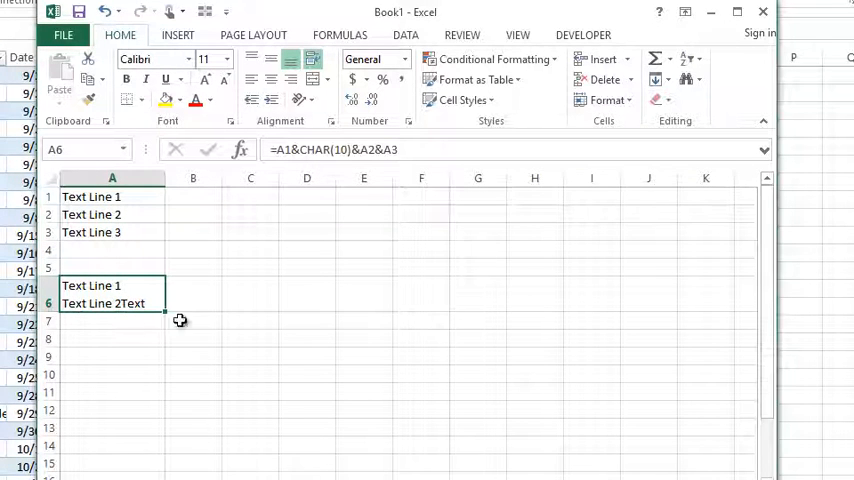
{"action": "mouse_move", "coordinate": [376, 150]}
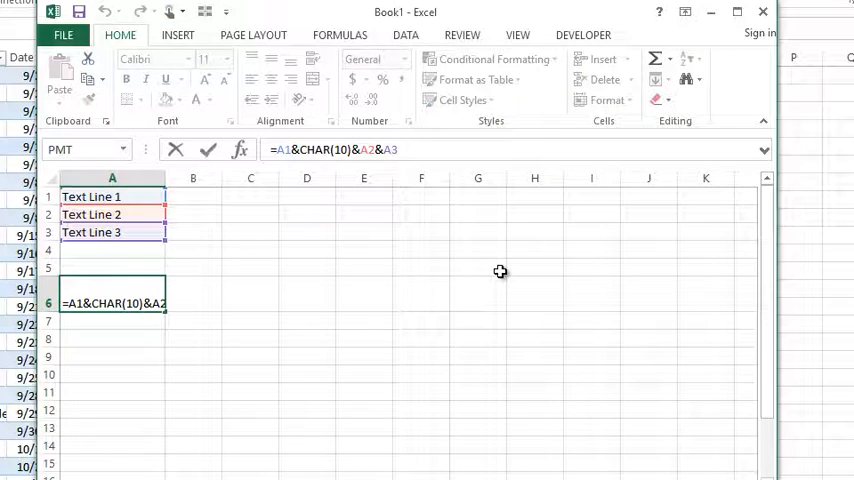
- Add &CHAR(10) between A2 and A3, giving =A1&CHAR(10)&A2&CHAR(10)&A3
{"action": "type", "text": "&"}
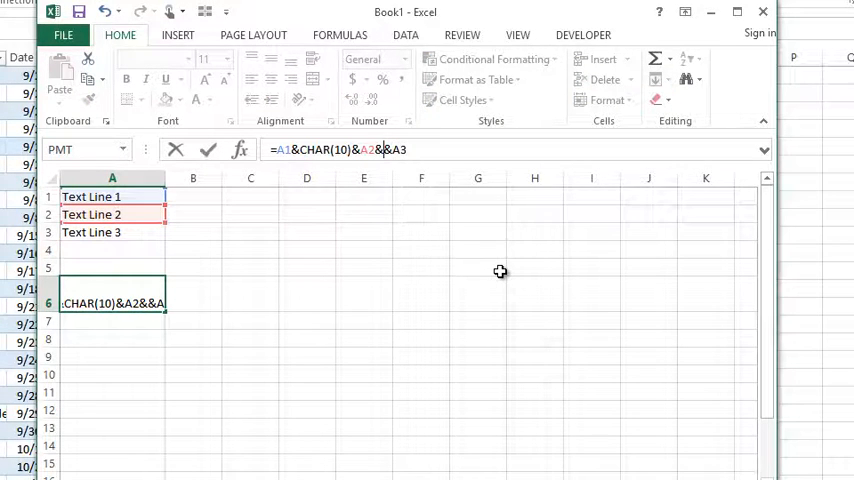
{"action": "type", "text": "CHAR(10"}
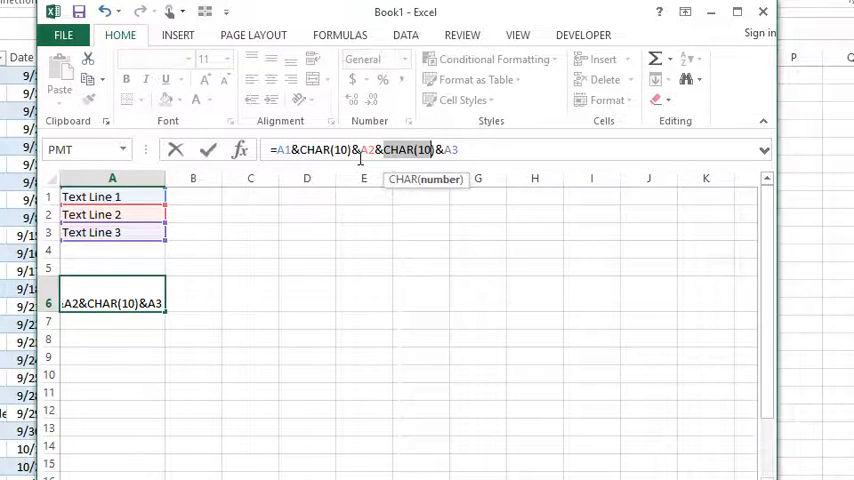
{"action": "key", "text": "Return"}
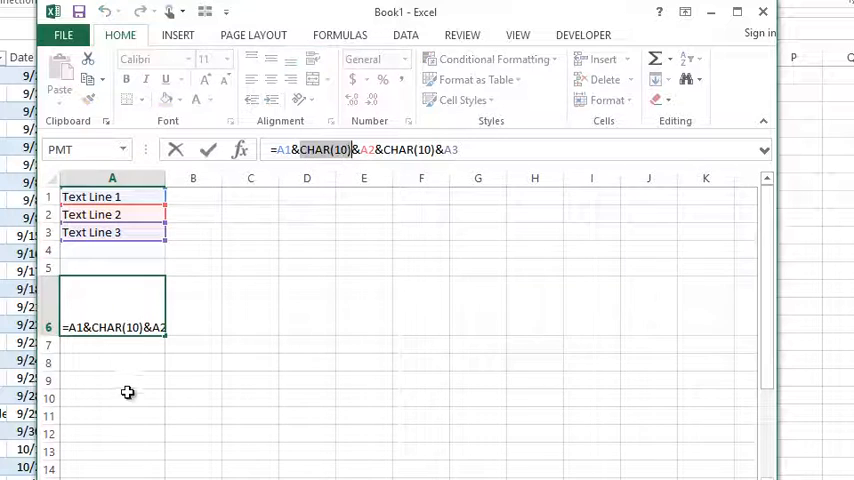
{"action": "mouse_move", "coordinate": [138, 320]}
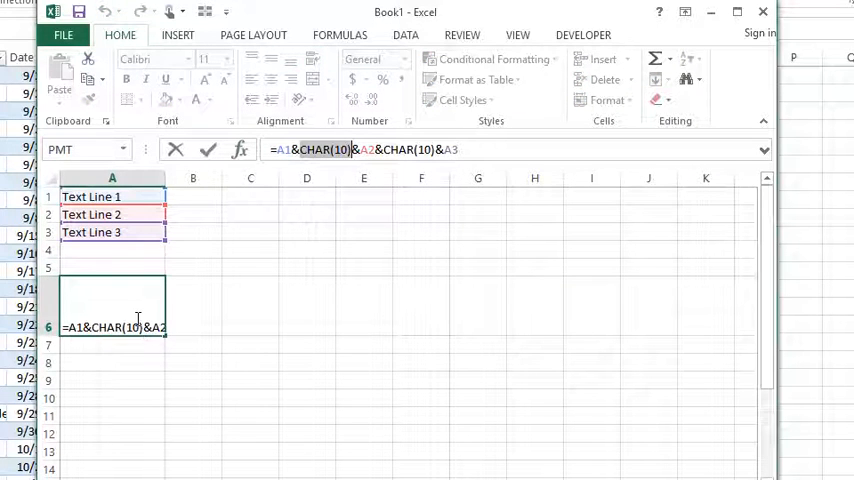